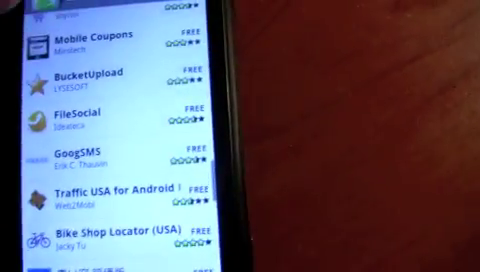
Open PdaNet free edition from the Market search results and scroll its details.
scroll("down", 3)
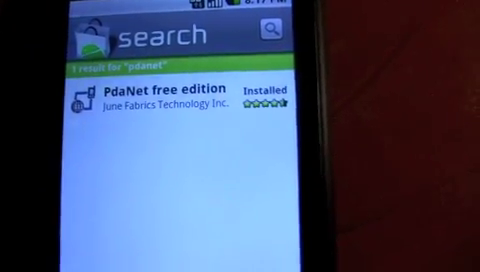
left_click(180, 105)
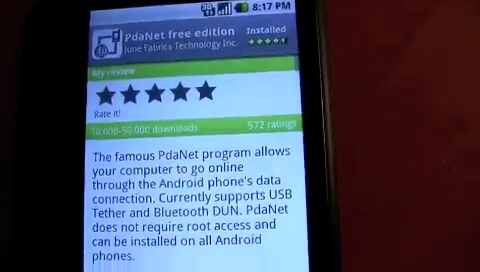
scroll("down", 3)
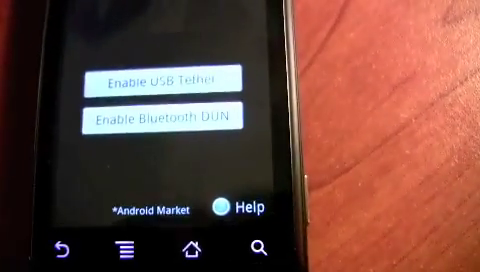
Open PdaNet Help to view the desktop installer download instructions.
left_click(156, 76)
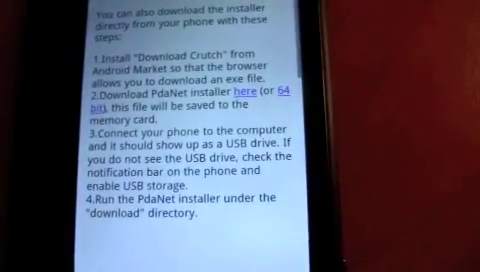
Save PdaNetA214.exe to the phone's memory card from the download link.
scroll("down", 3)
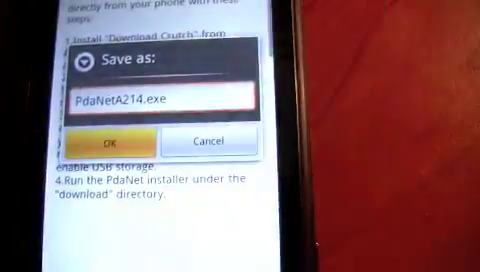
left_click(103, 142)
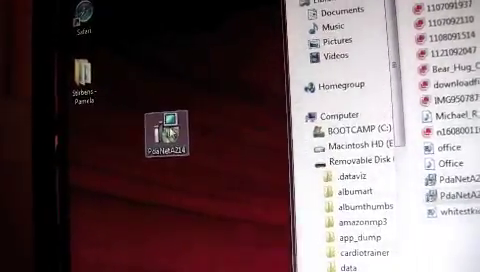
Run PdaNetA214, accept the license, and keep the default Start Menu folder.
double_click(161, 127)
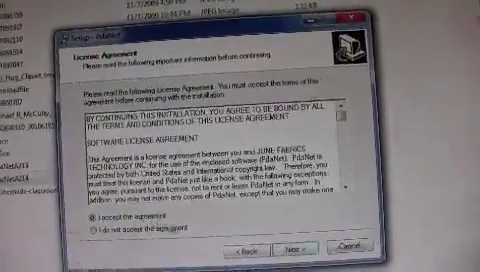
left_click(299, 245)
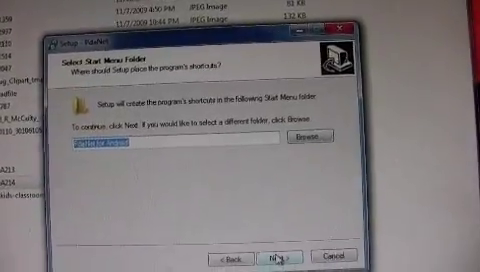
left_click(281, 256)
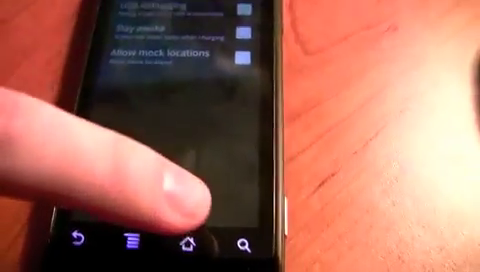
Return the phone to its home screen after enabling USB debugging.
left_click(190, 244)
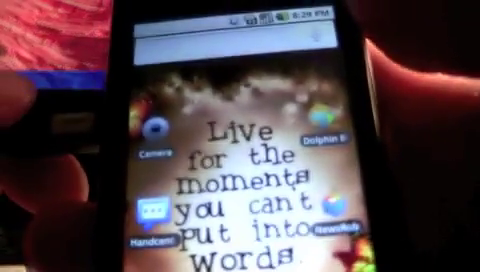